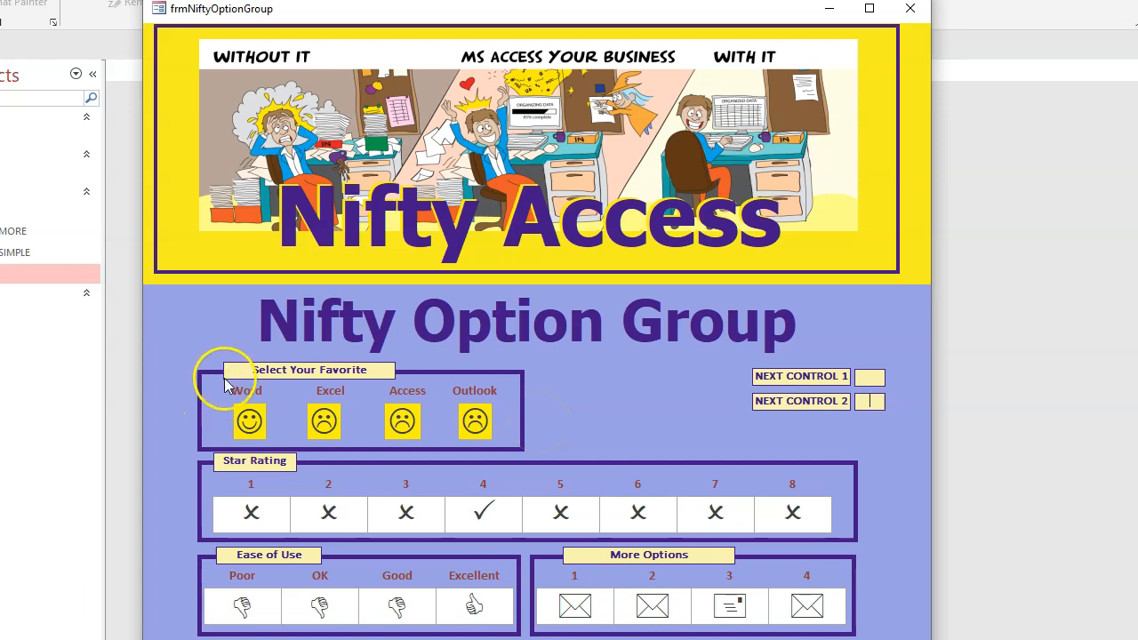
{"action": "mouse_move", "coordinate": [346, 432]}
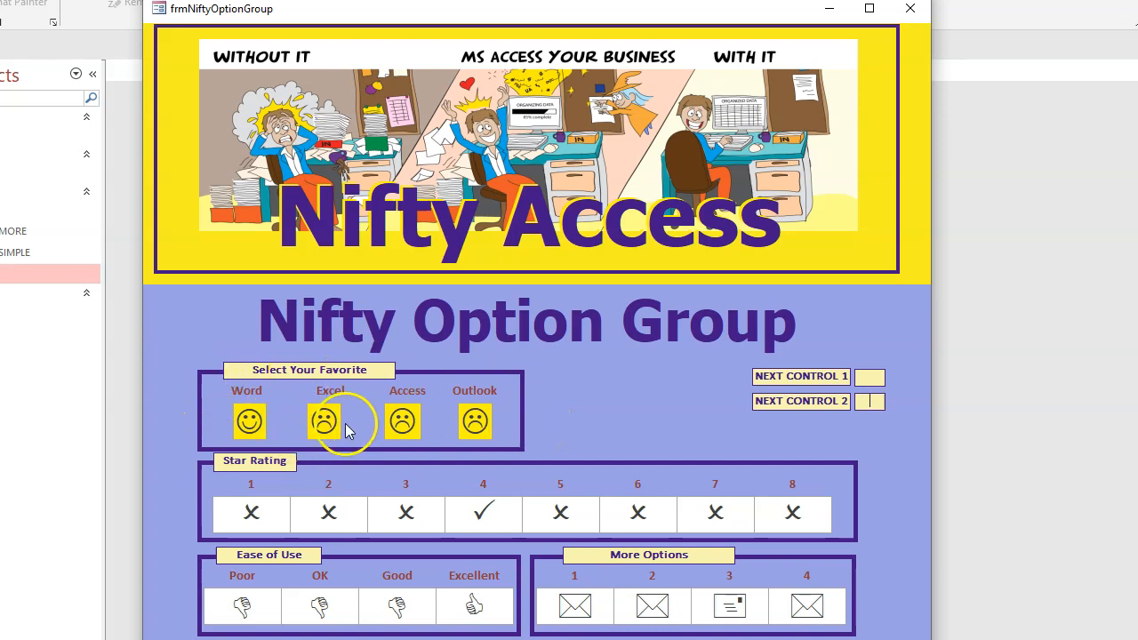
Step: Try a choice in the full Nifty Option Group form, then close that form
{"action": "left_click", "coordinate": [406, 512]}
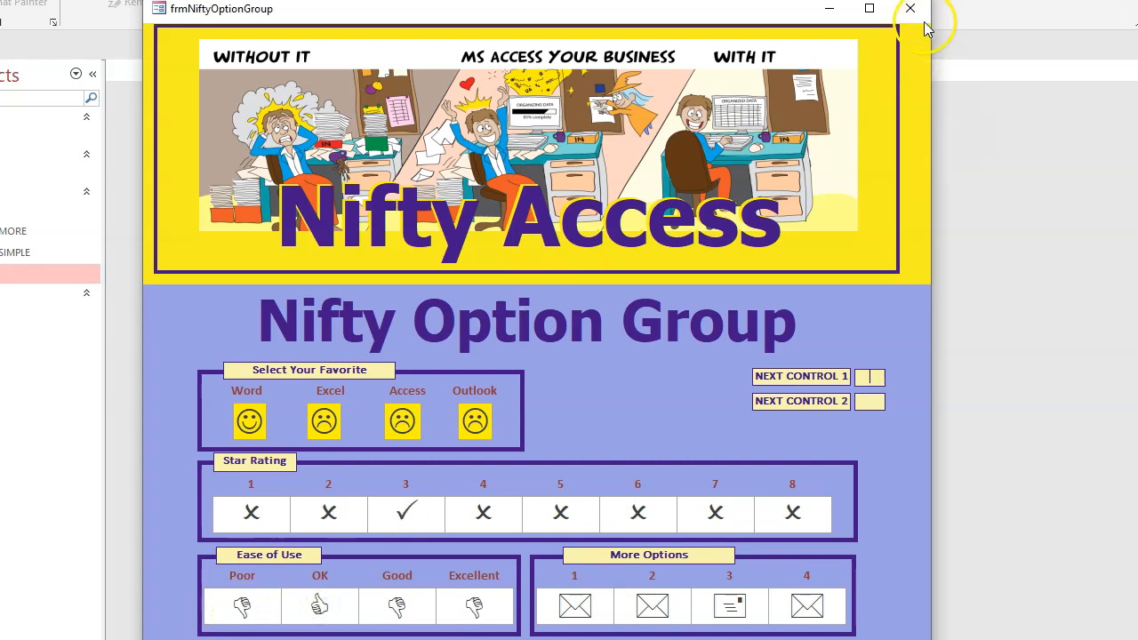
{"action": "left_click", "coordinate": [911, 7]}
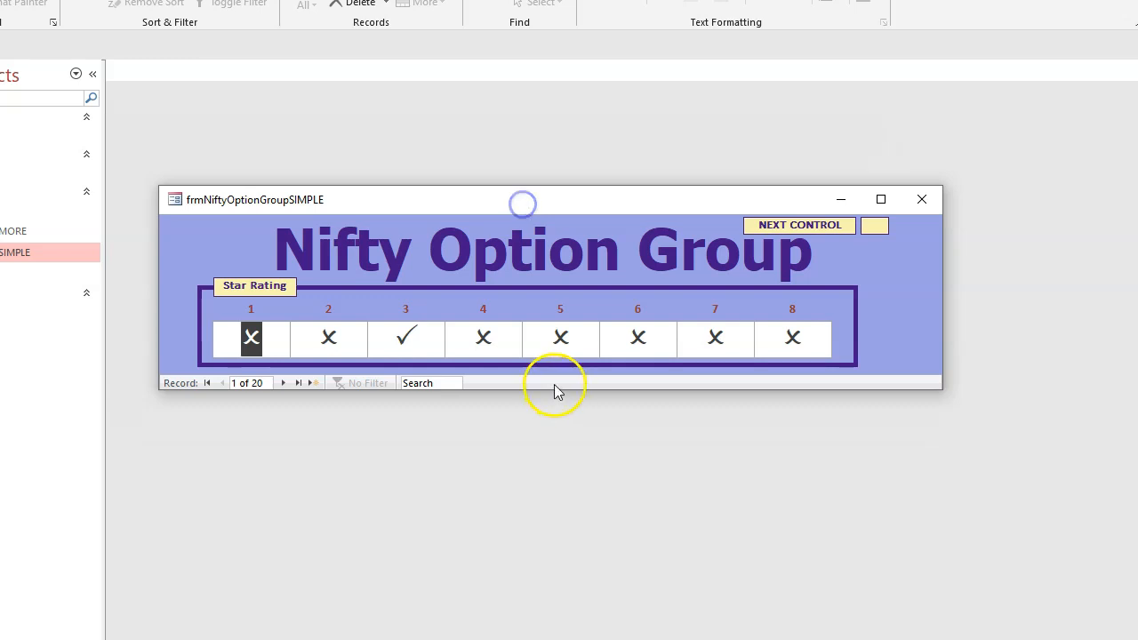
{"action": "mouse_move", "coordinate": [569, 391]}
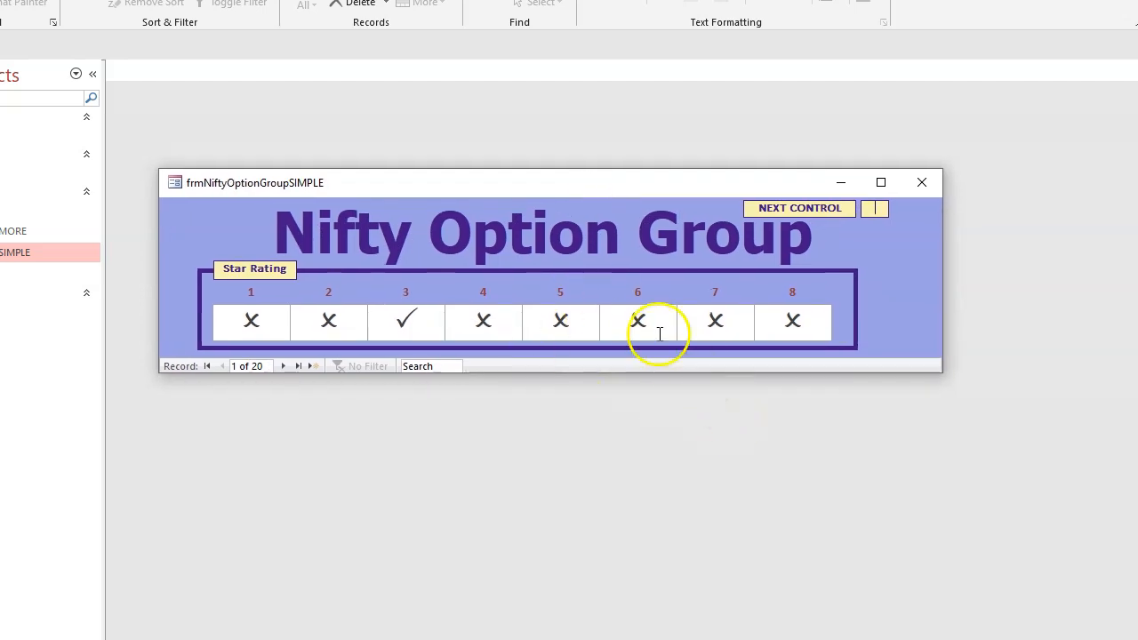
{"action": "mouse_move", "coordinate": [862, 271]}
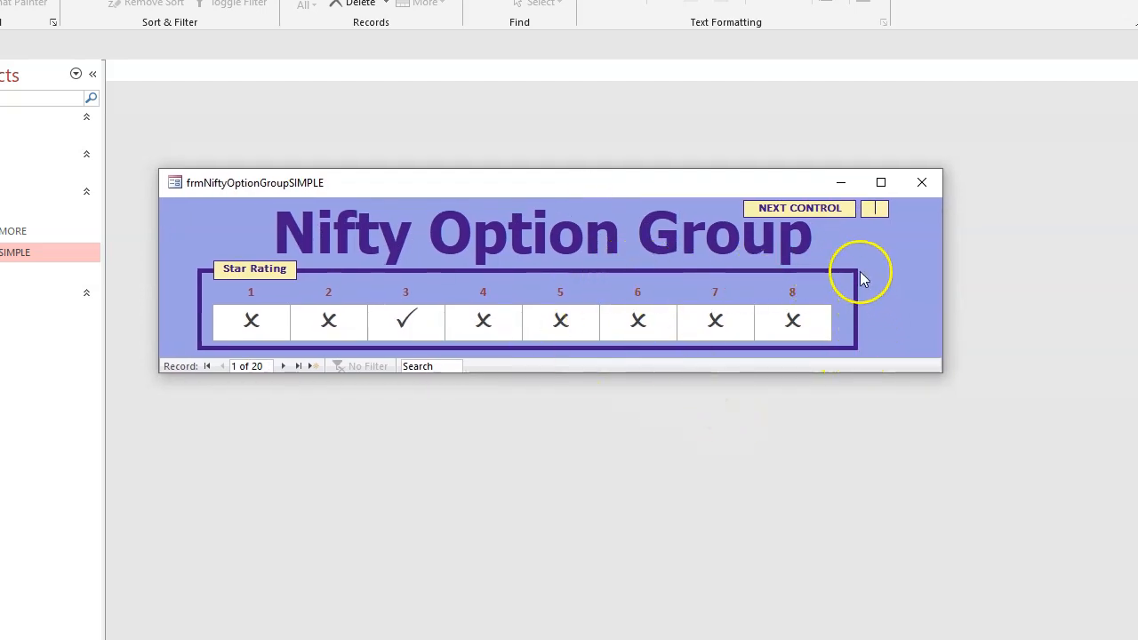
{"action": "mouse_move", "coordinate": [843, 274]}
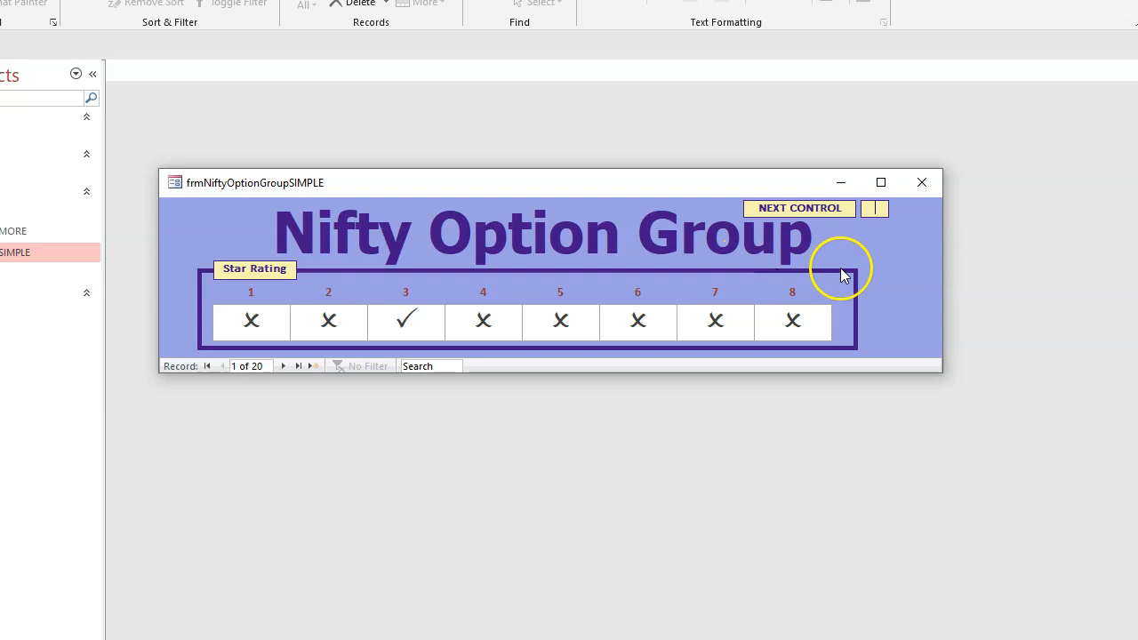
{"action": "mouse_move", "coordinate": [832, 274]}
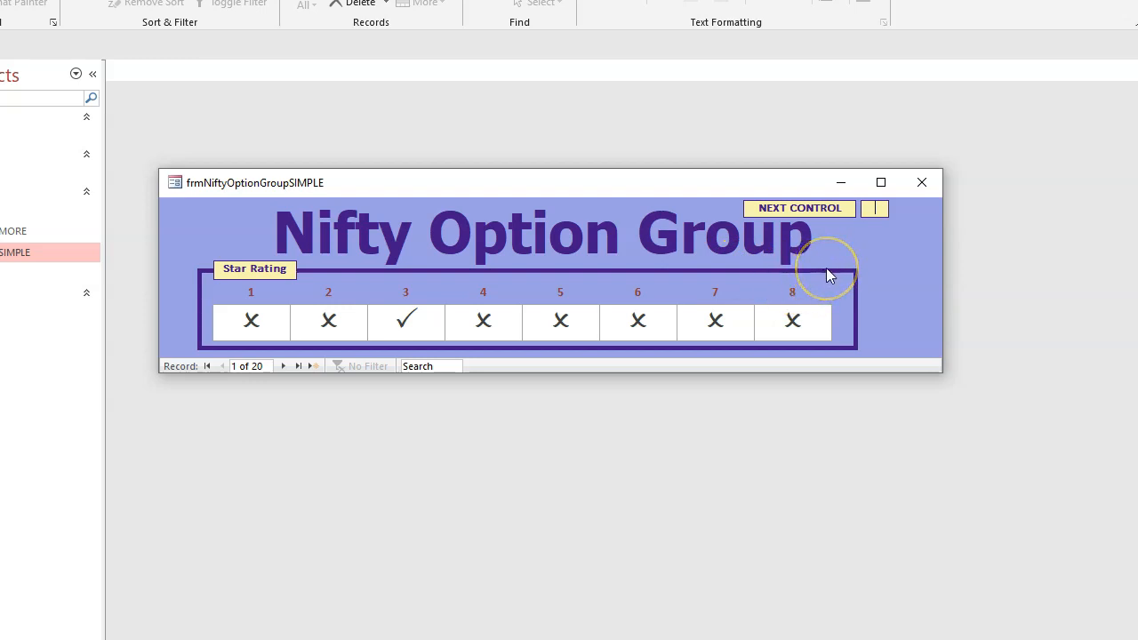
{"action": "mouse_move", "coordinate": [551, 321]}
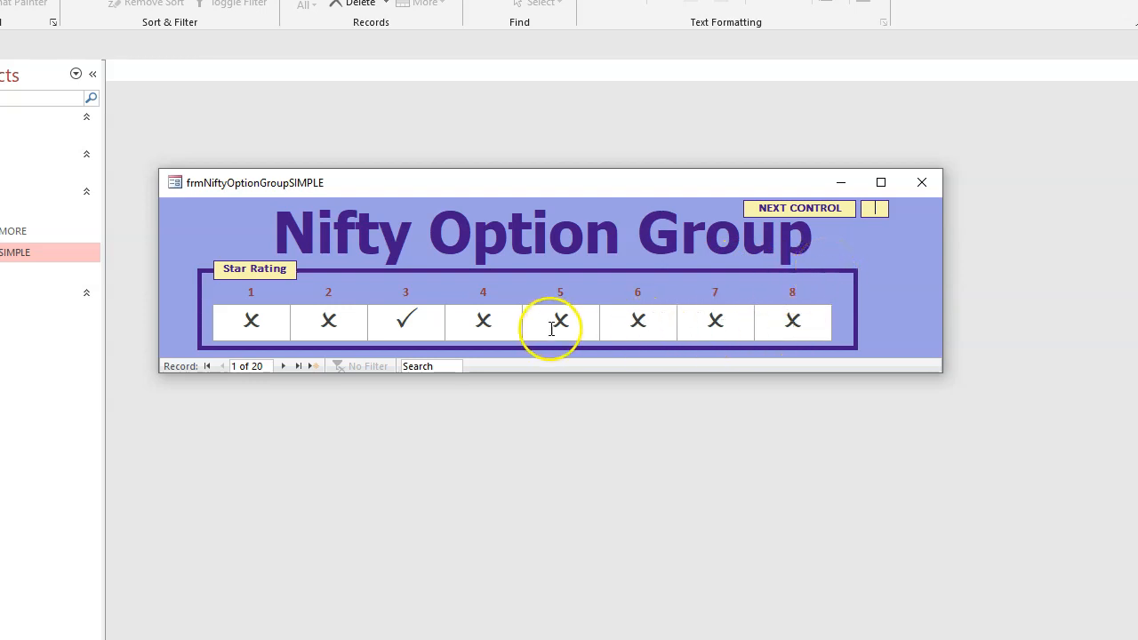
{"action": "mouse_move", "coordinate": [263, 277]}
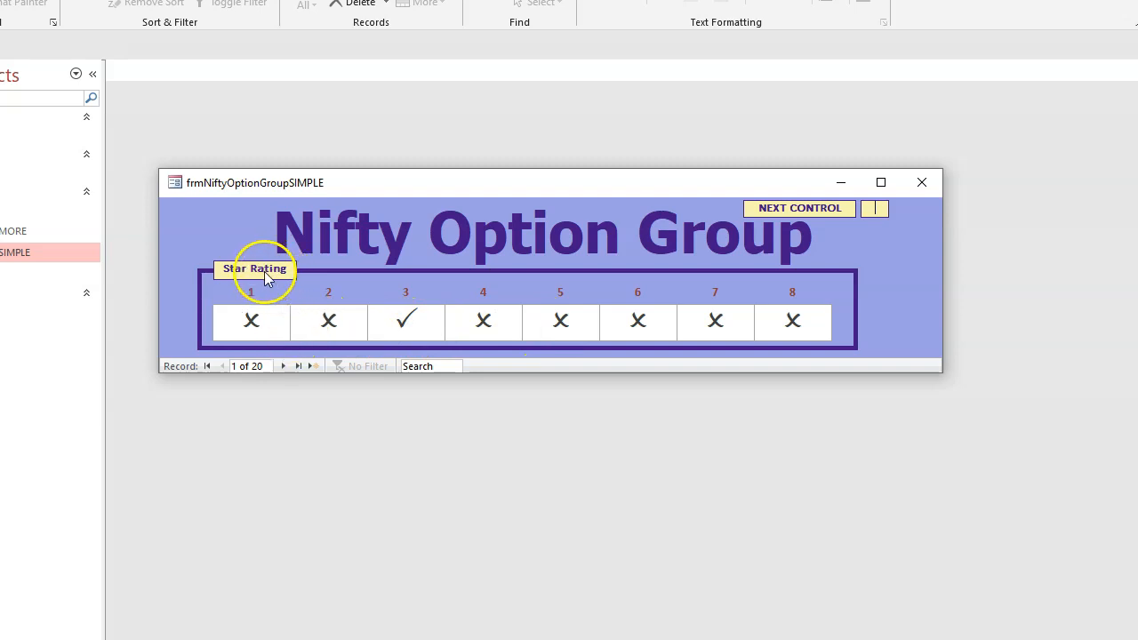
Step: Set the current record's star rating from 3 to 1 on the simple form
{"action": "left_click", "coordinate": [251, 320]}
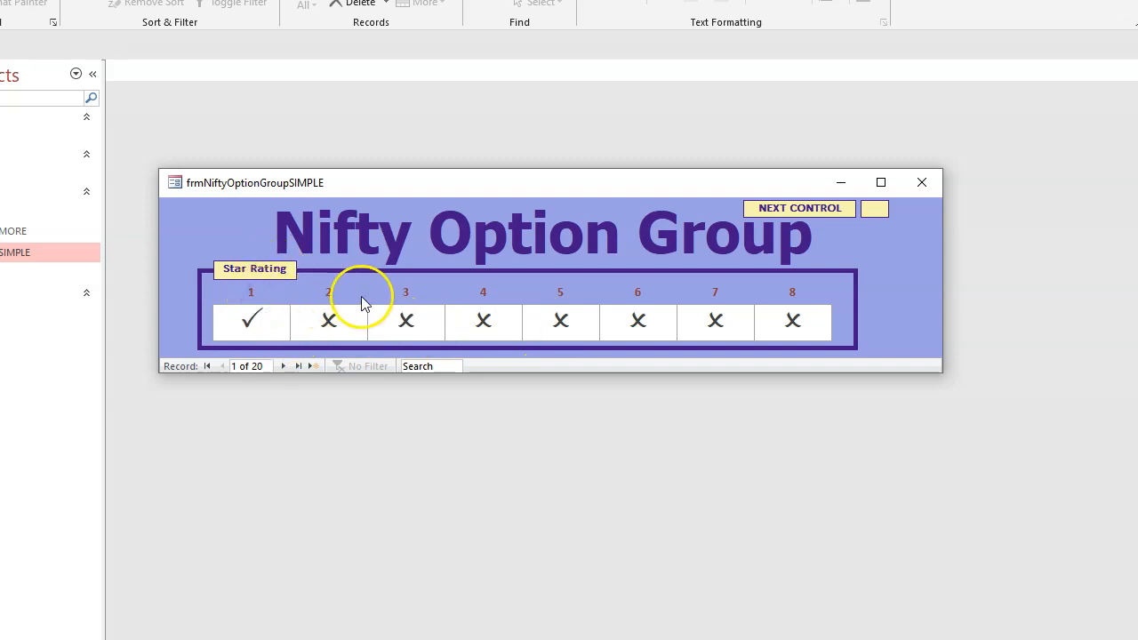
{"action": "mouse_move", "coordinate": [804, 347]}
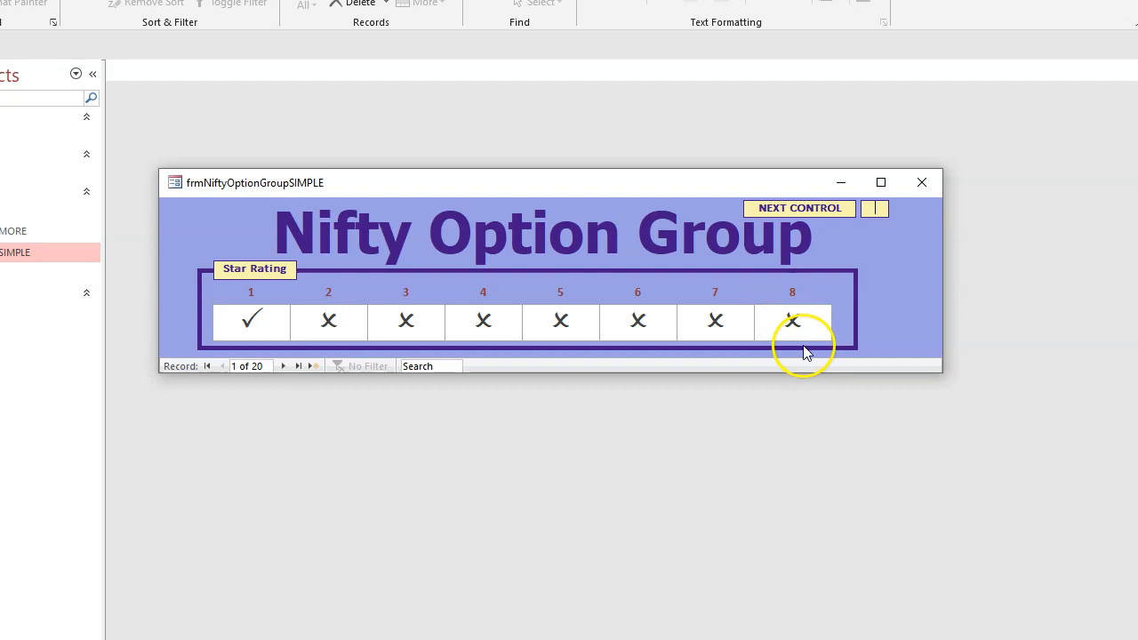
{"action": "mouse_move", "coordinate": [892, 299]}
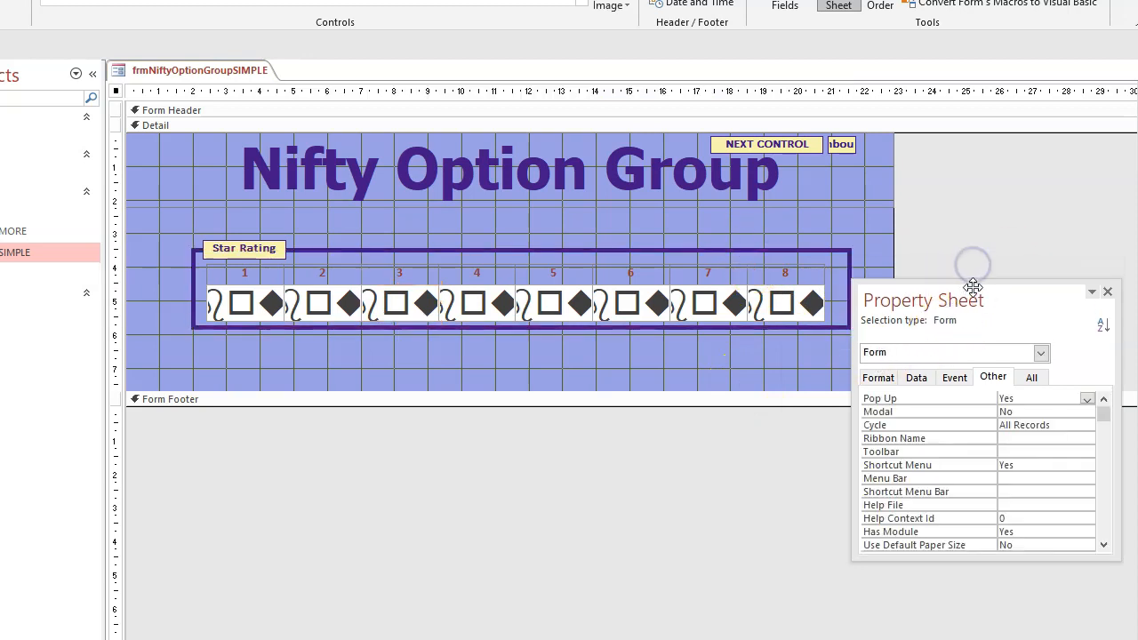
Step: Select the star-rating rectangle Box0 and highlight the font name and next part of its Tag value
{"action": "left_click", "coordinate": [519, 284]}
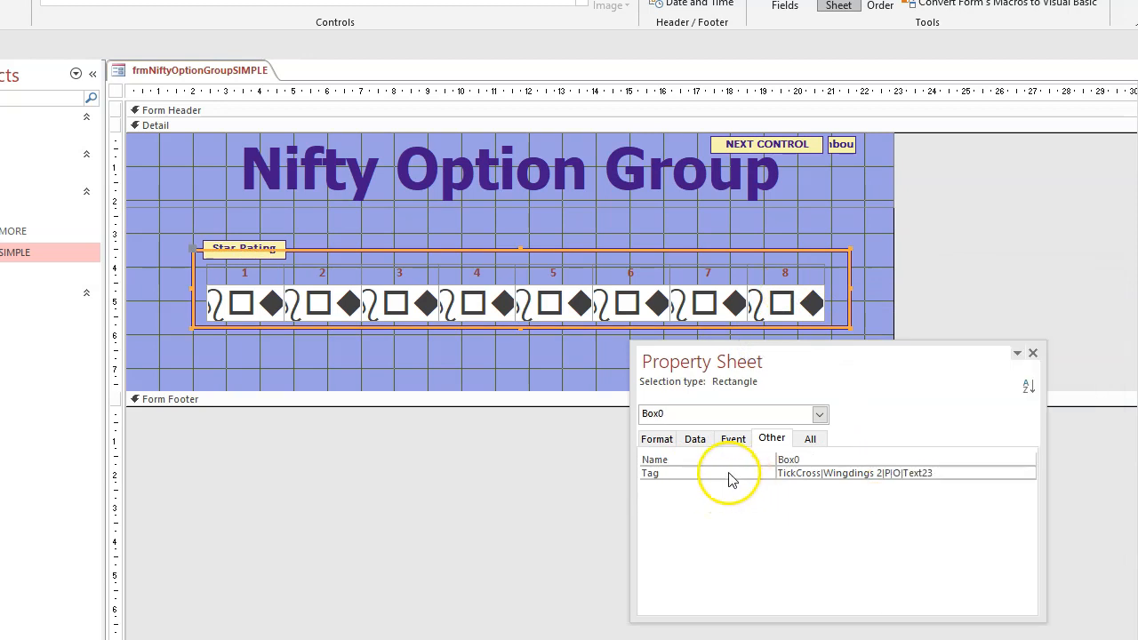
{"action": "left_click", "coordinate": [818, 473]}
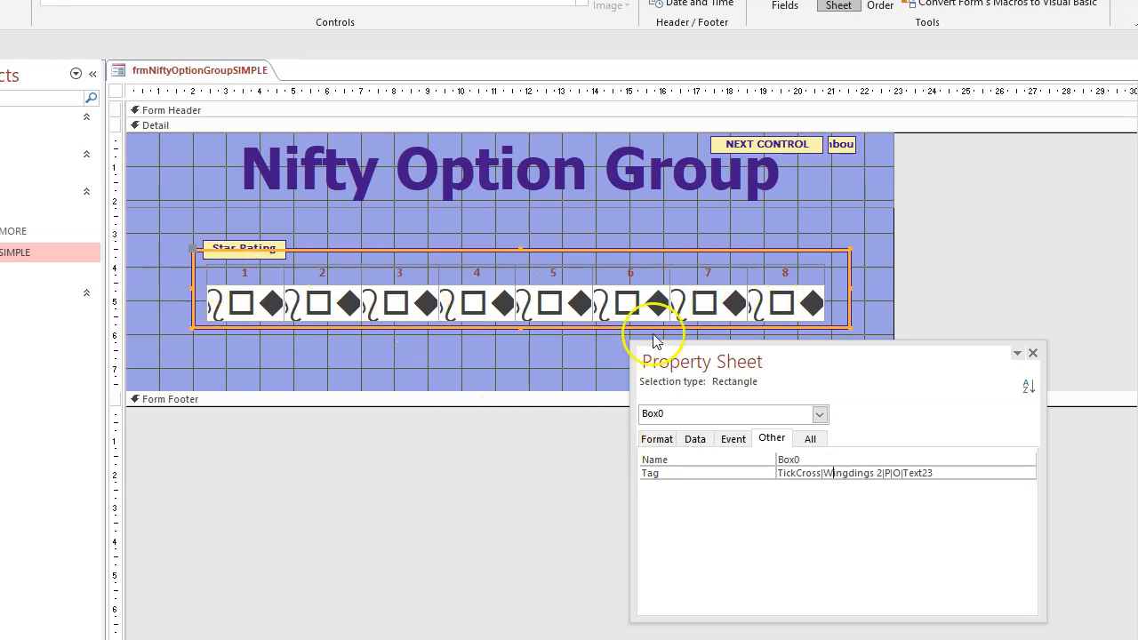
{"action": "mouse_move", "coordinate": [496, 368]}
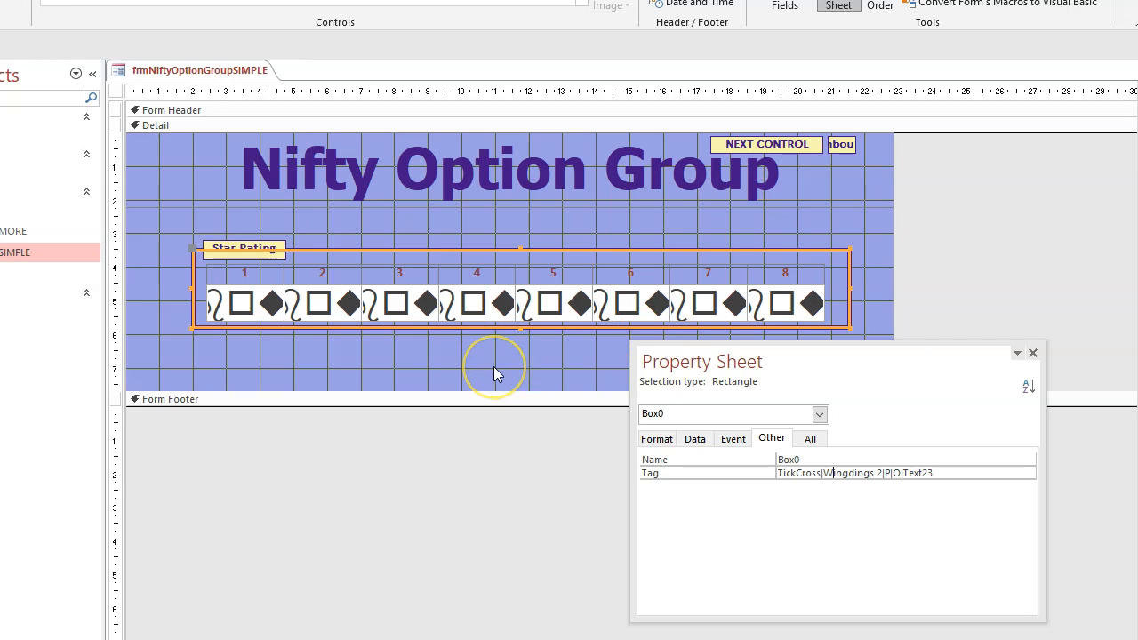
{"action": "mouse_move", "coordinate": [496, 371]}
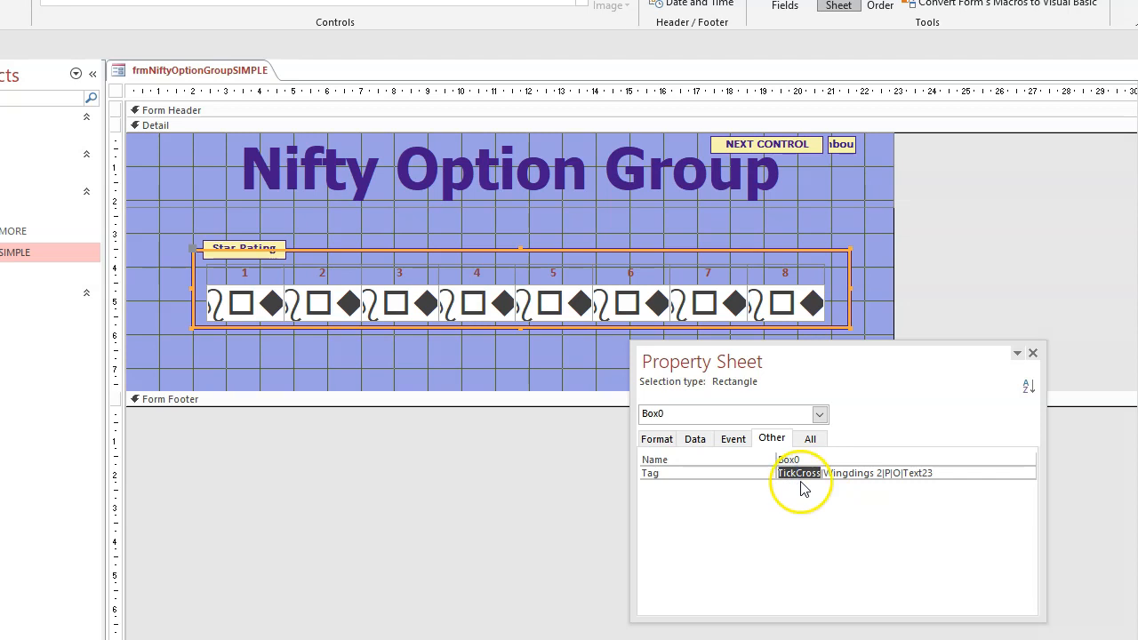
{"action": "mouse_move", "coordinate": [626, 270]}
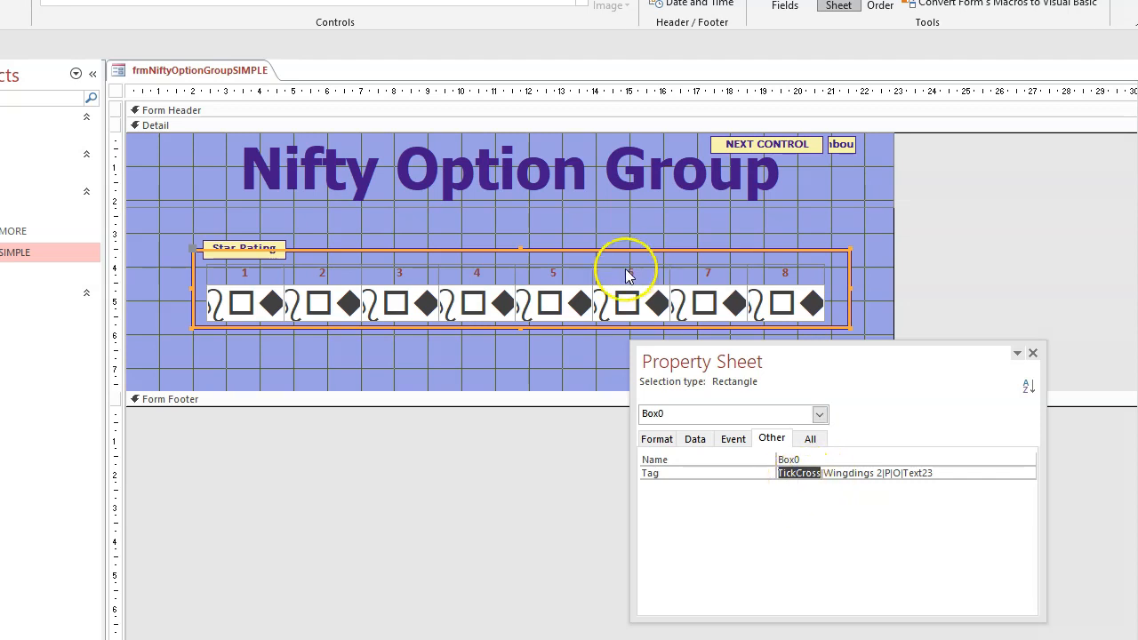
{"action": "mouse_move", "coordinate": [844, 530]}
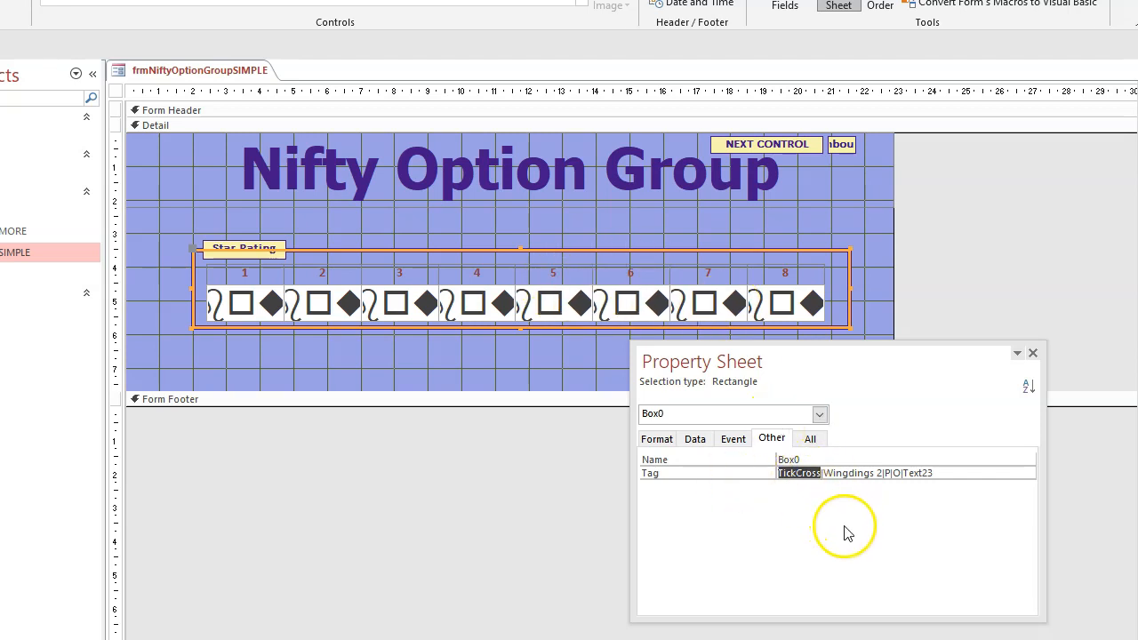
{"action": "double_click", "coordinate": [847, 473]}
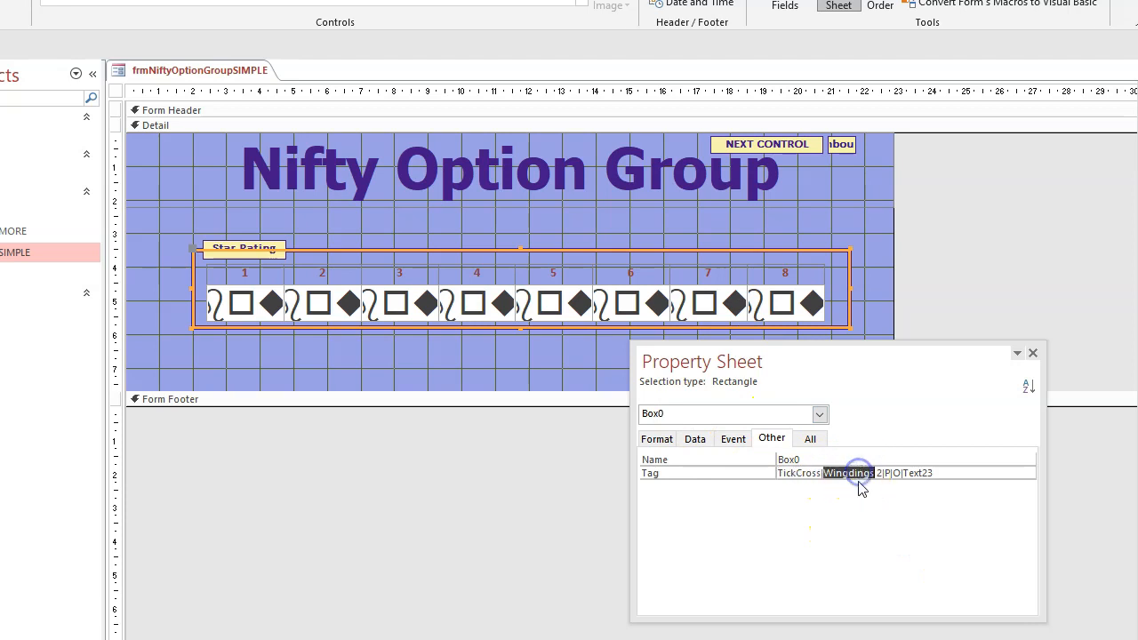
{"action": "left_click", "coordinate": [708, 306]}
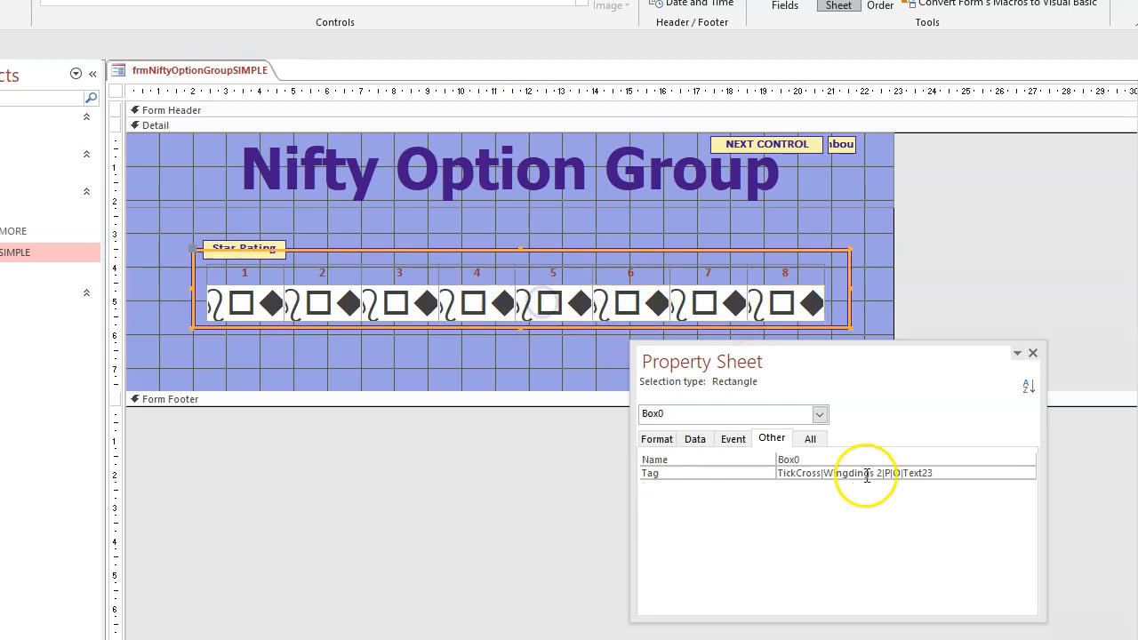
{"action": "double_click", "coordinate": [850, 473]}
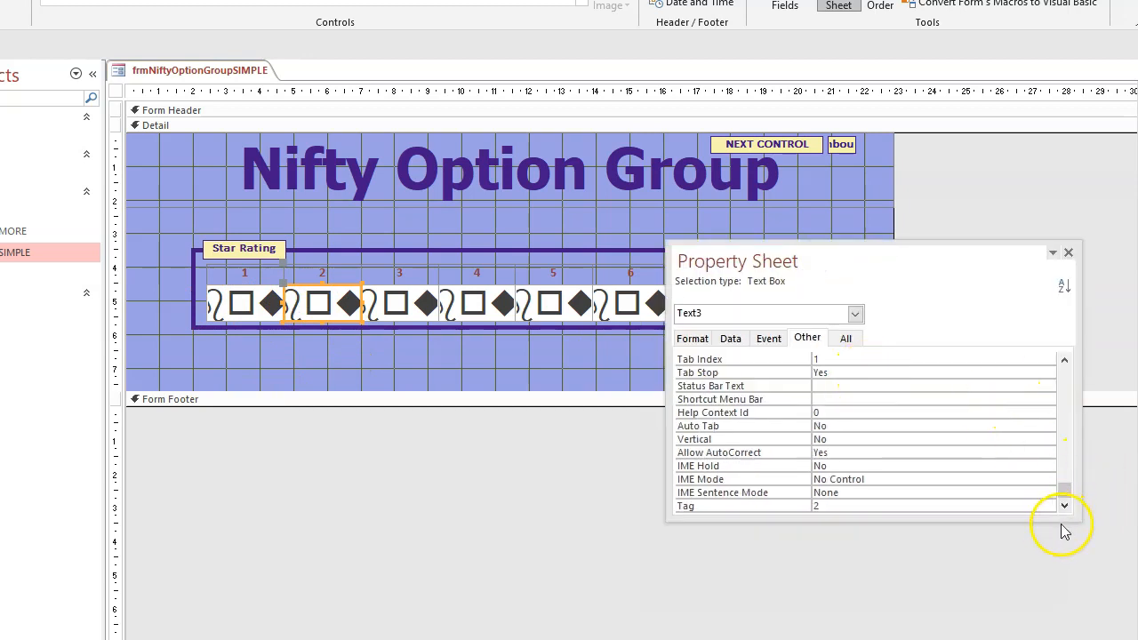
{"action": "left_click", "coordinate": [242, 302]}
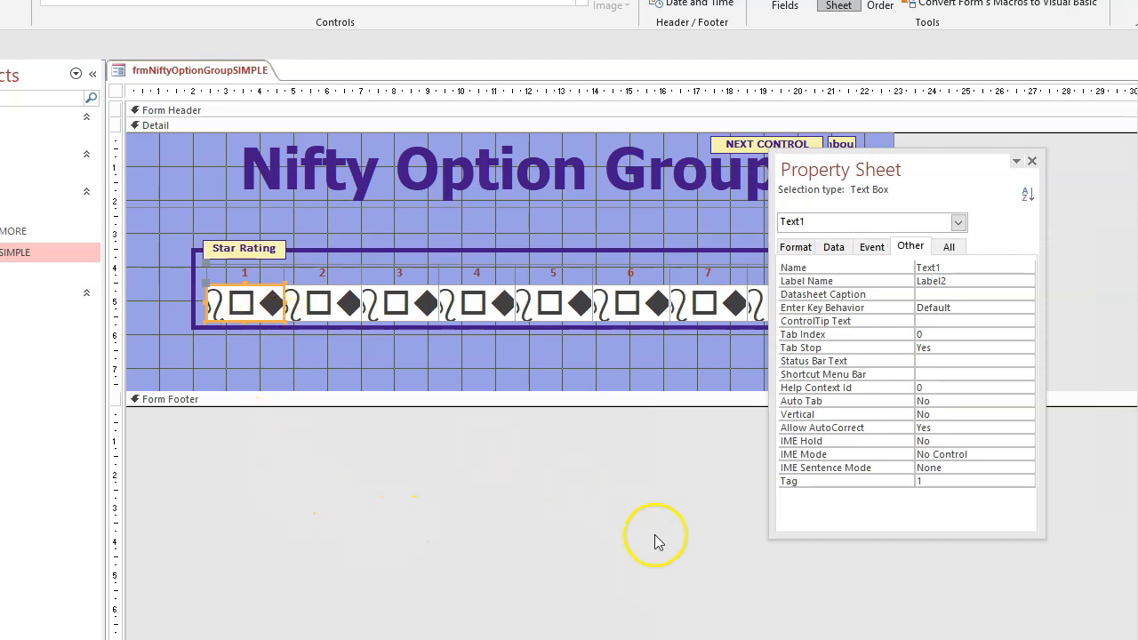
{"action": "mouse_move", "coordinate": [436, 463]}
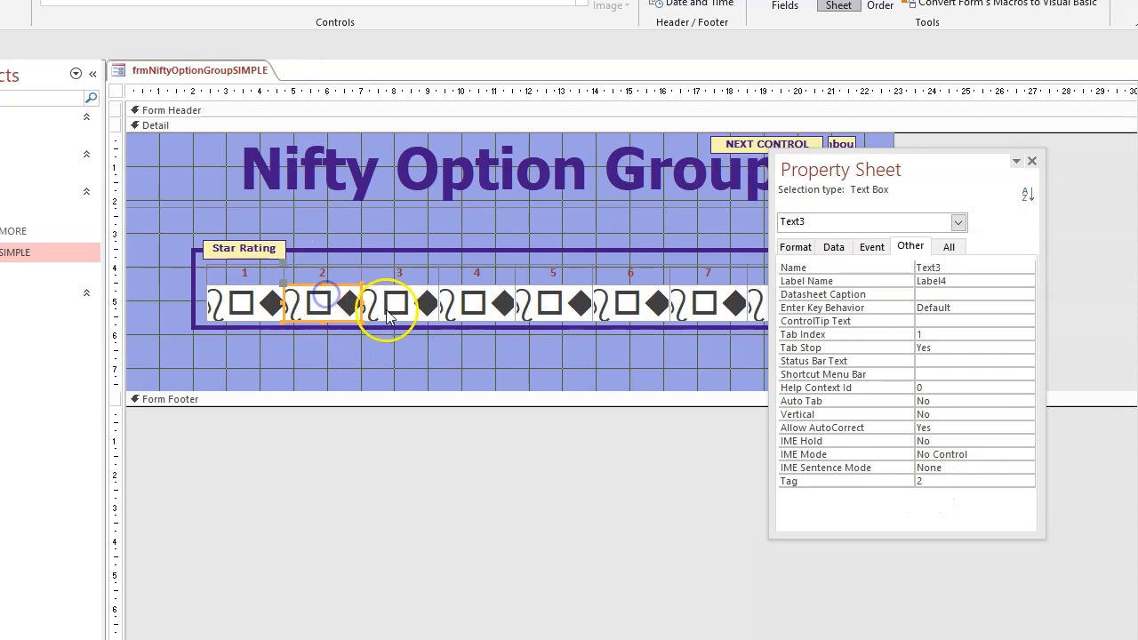
{"action": "left_click", "coordinate": [549, 302]}
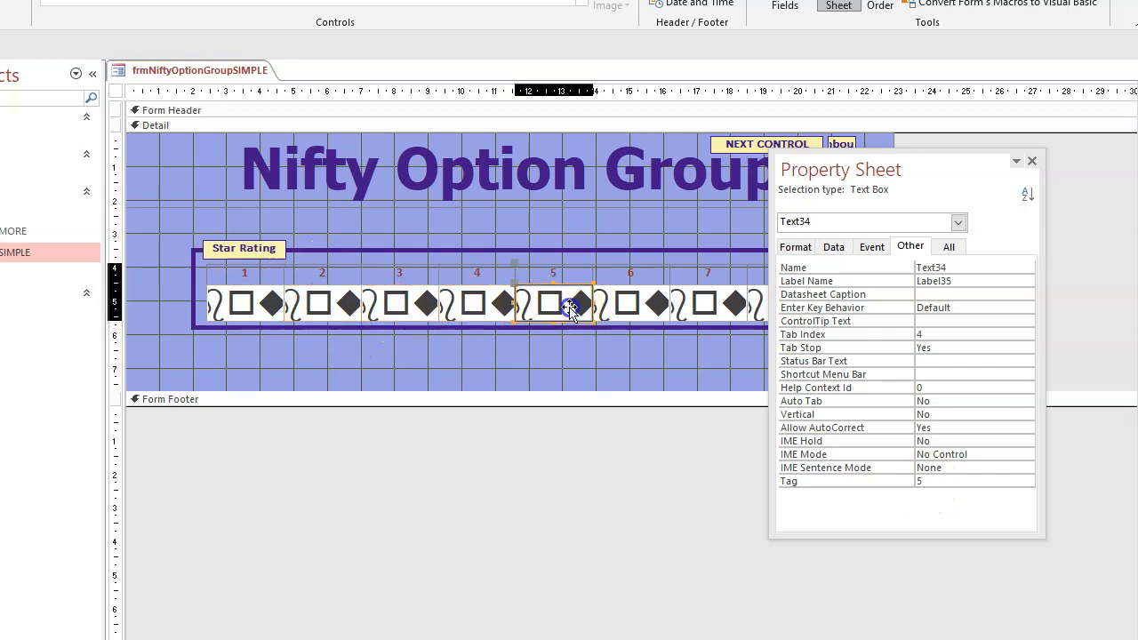
{"action": "left_click", "coordinate": [757, 302]}
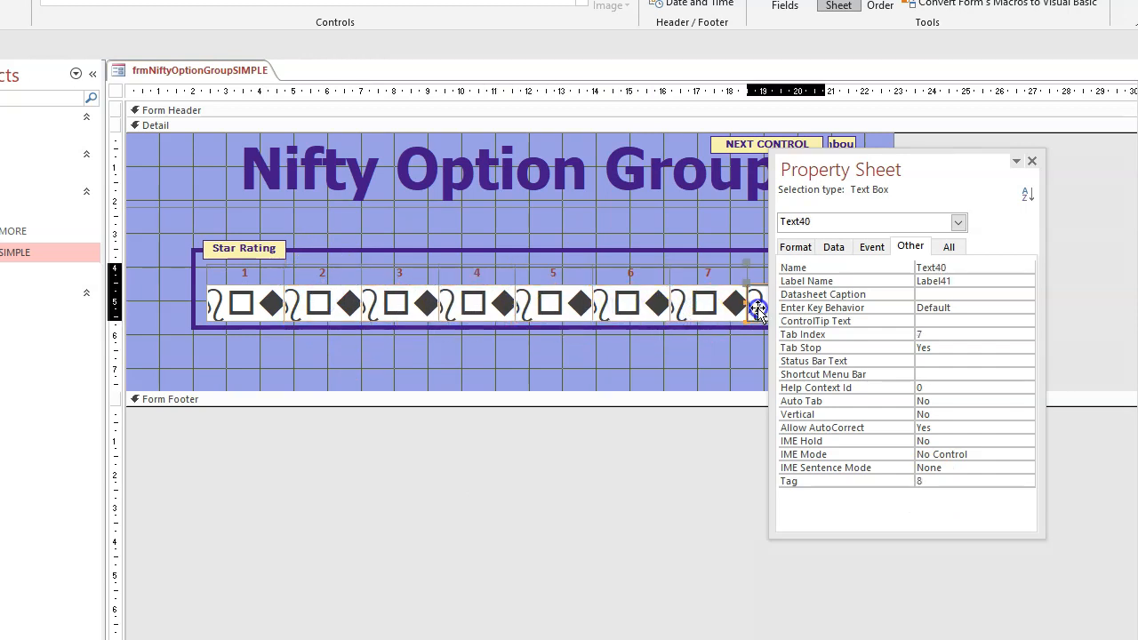
{"action": "left_click", "coordinate": [969, 480]}
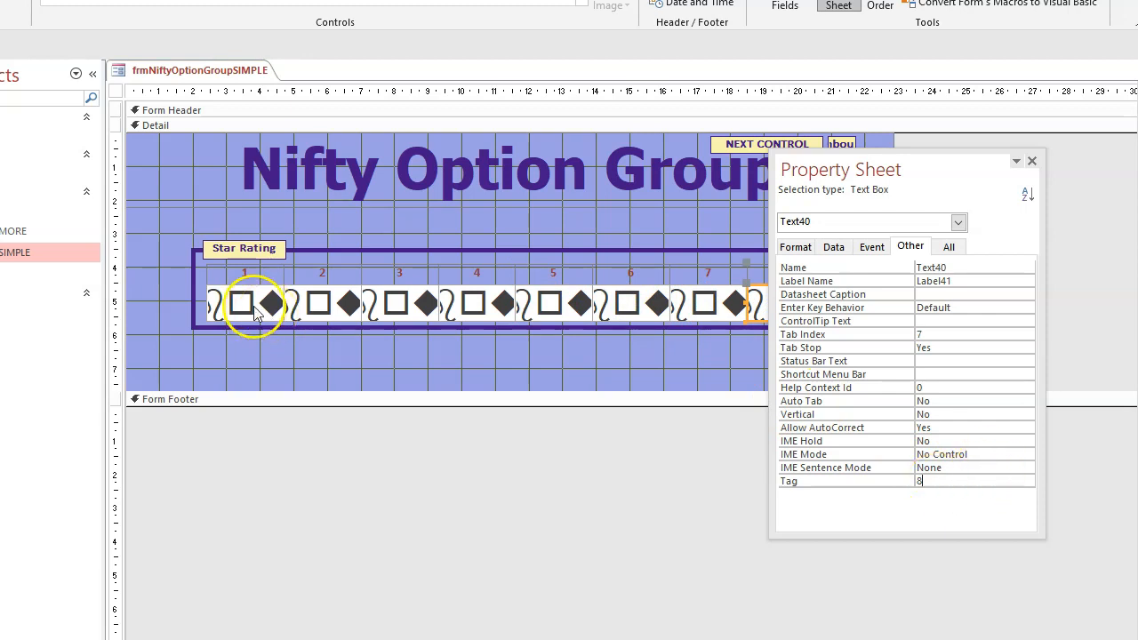
{"action": "left_click", "coordinate": [322, 302]}
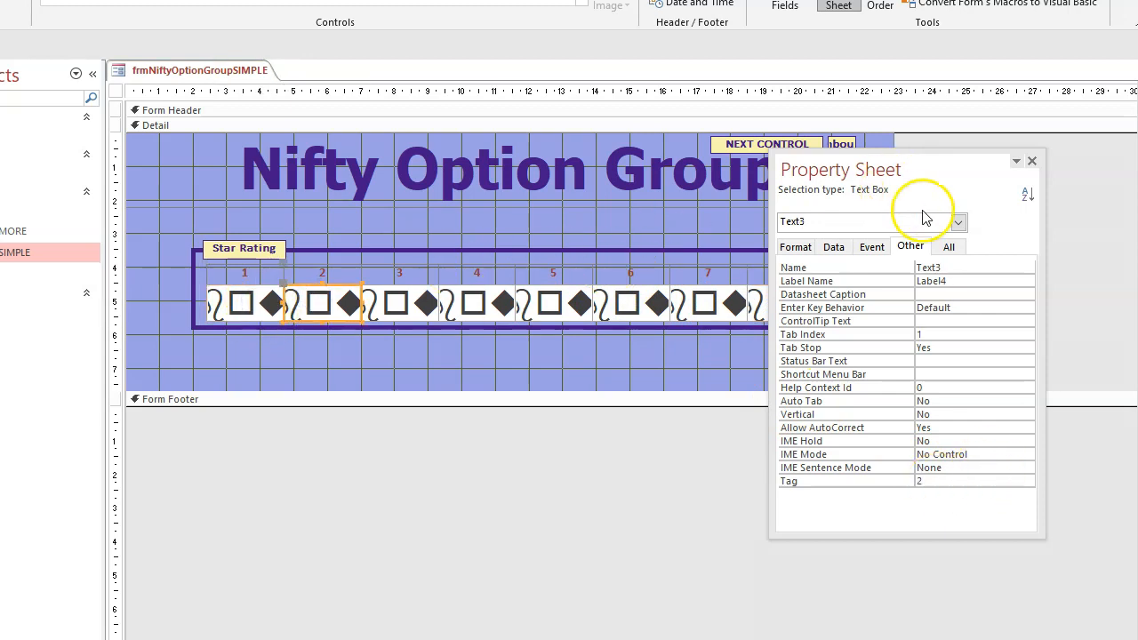
{"action": "left_click", "coordinate": [1031, 160]}
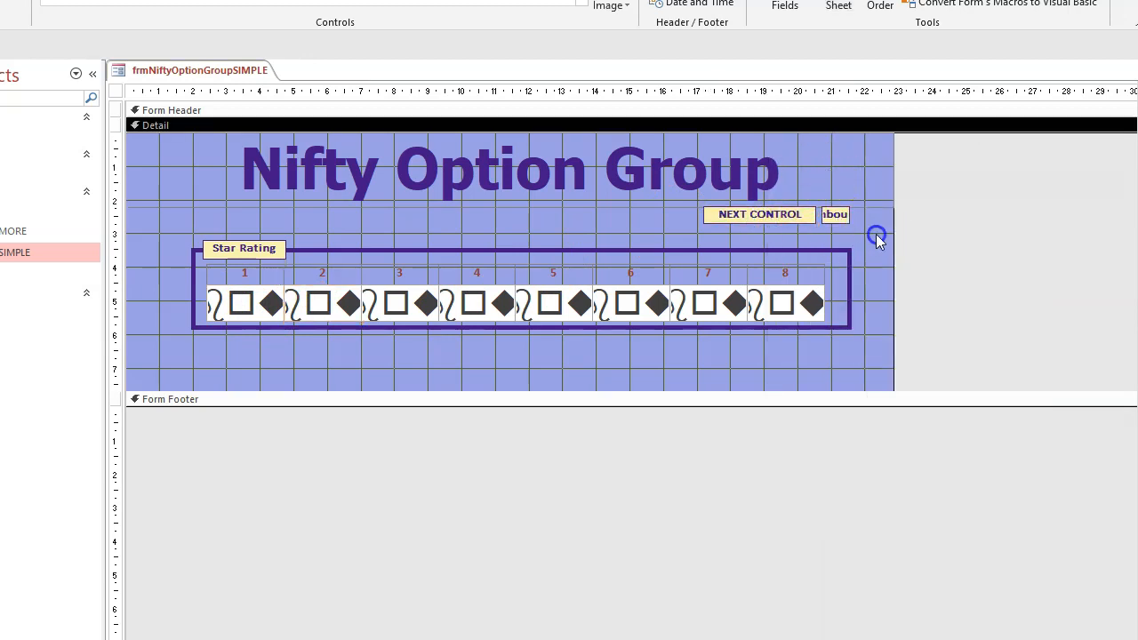
Step: Check the Text23 next-control box, then reopen the rectangle's properties showing its Tag naming Text23
{"action": "left_click", "coordinate": [838, 6]}
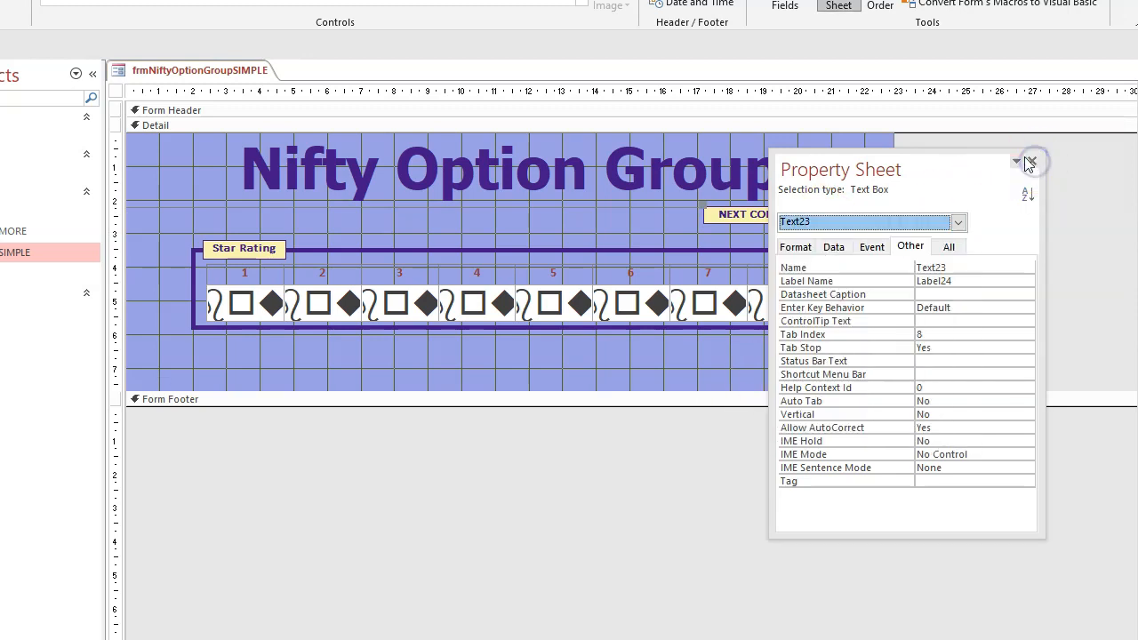
{"action": "left_click", "coordinate": [1031, 160]}
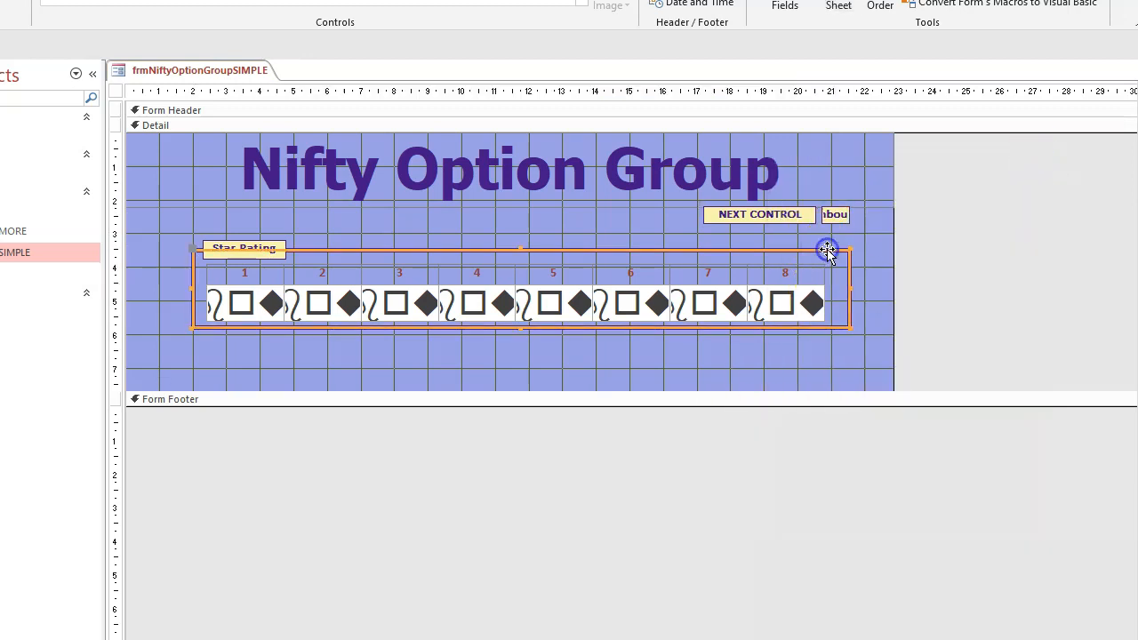
{"action": "right_click", "coordinate": [827, 249]}
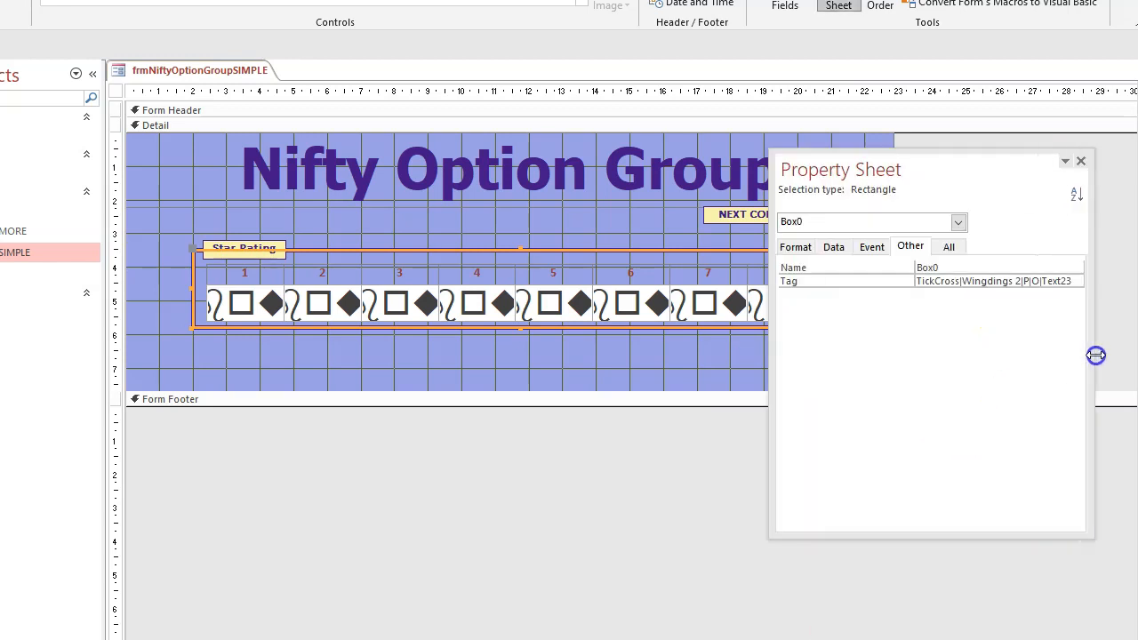
{"action": "double_click", "coordinate": [1056, 281]}
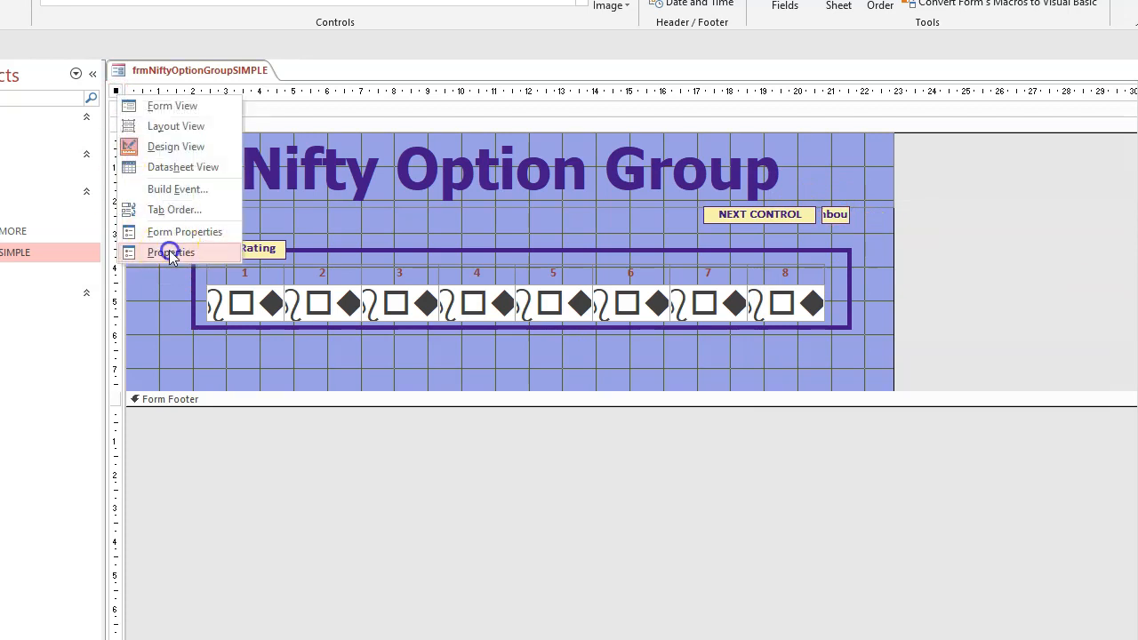
Step: Show the form's Record Source query and highlight tblWard within it
{"action": "left_click", "coordinate": [171, 253]}
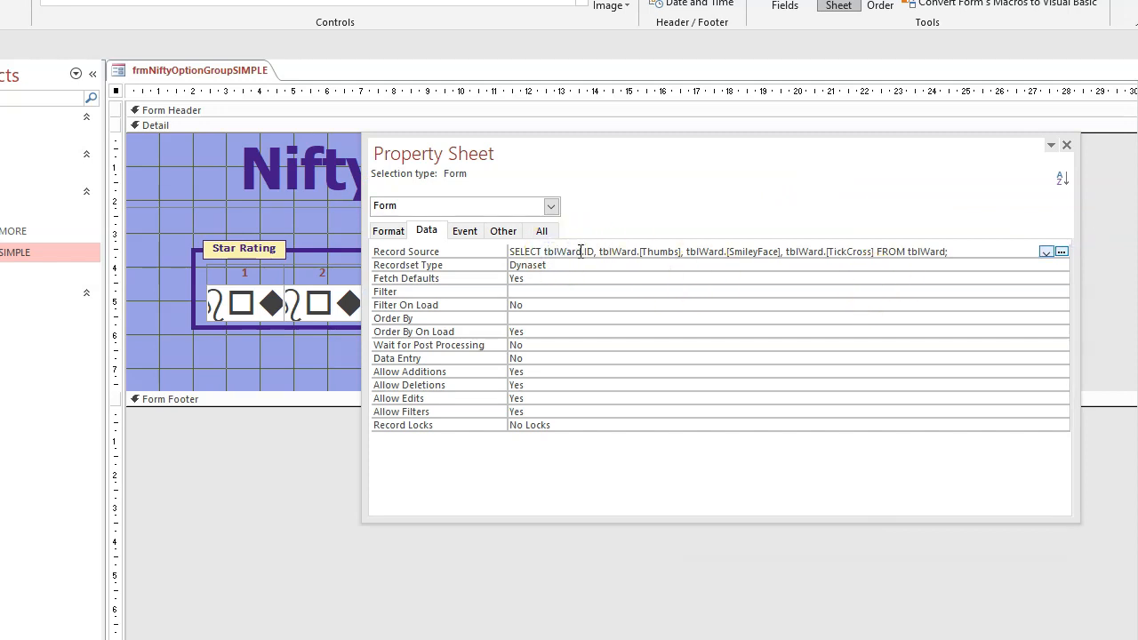
{"action": "double_click", "coordinate": [565, 253]}
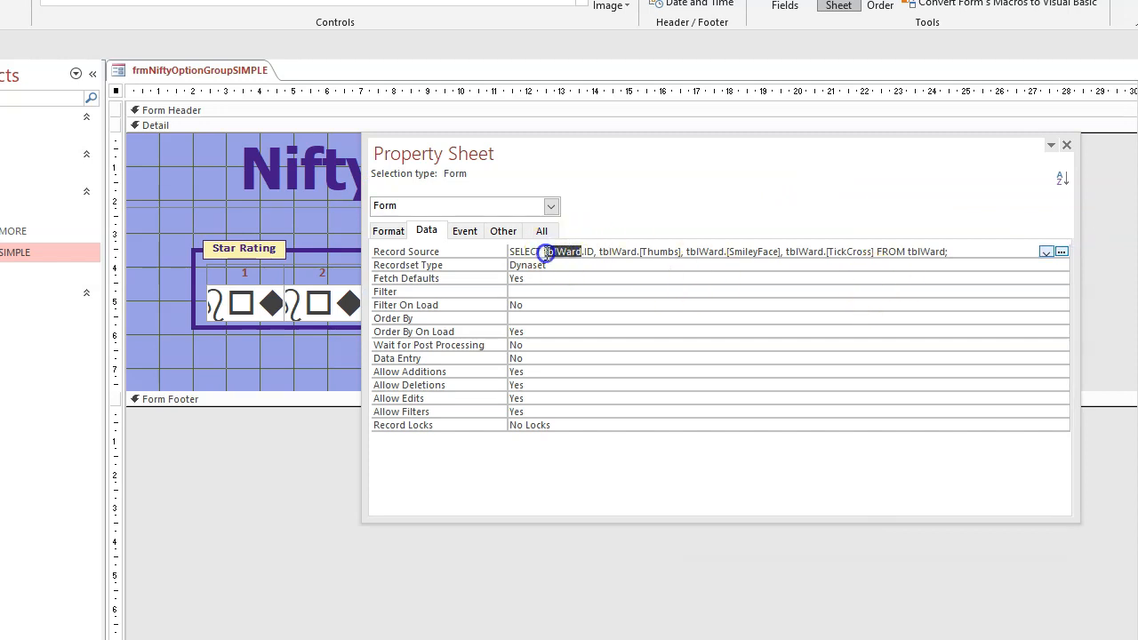
{"action": "double_click", "coordinate": [562, 252]}
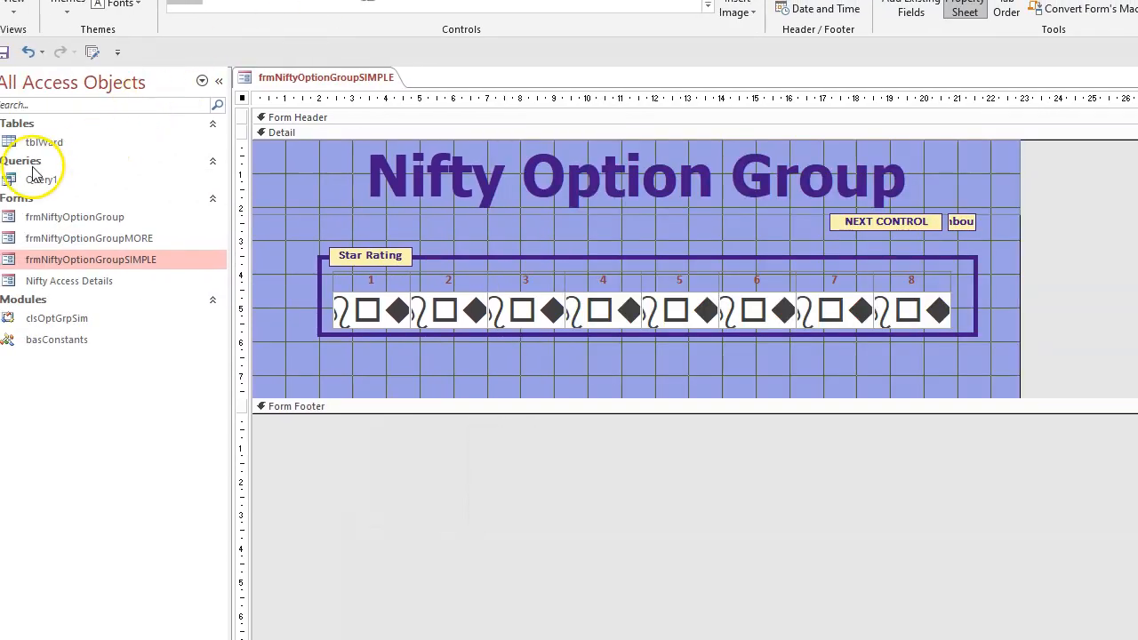
{"action": "double_click", "coordinate": [43, 178]}
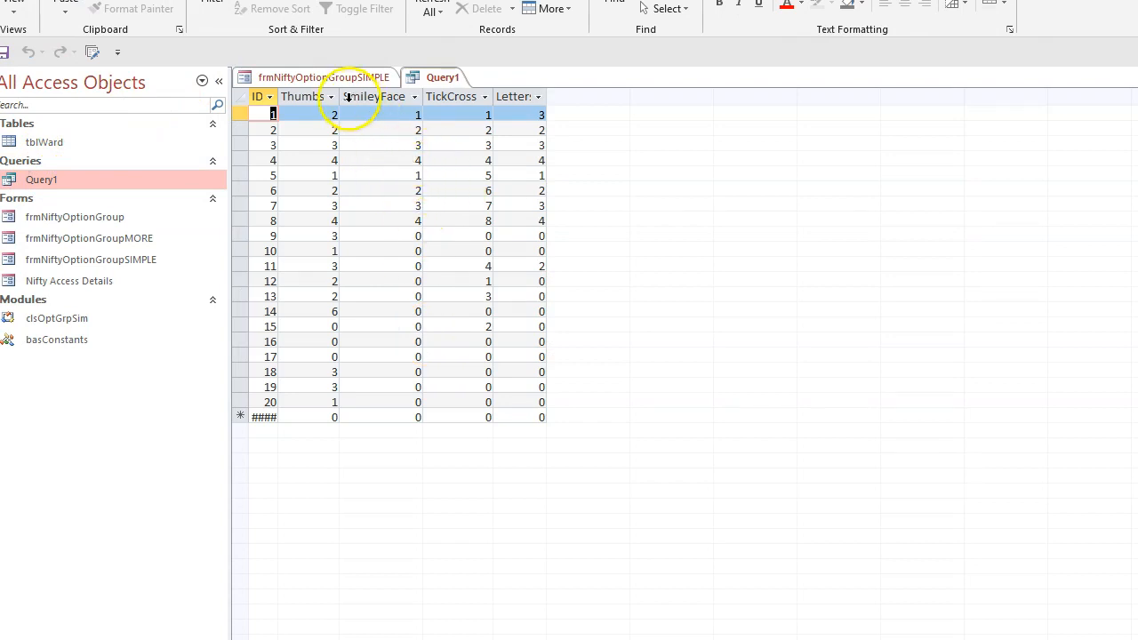
{"action": "double_click", "coordinate": [43, 142]}
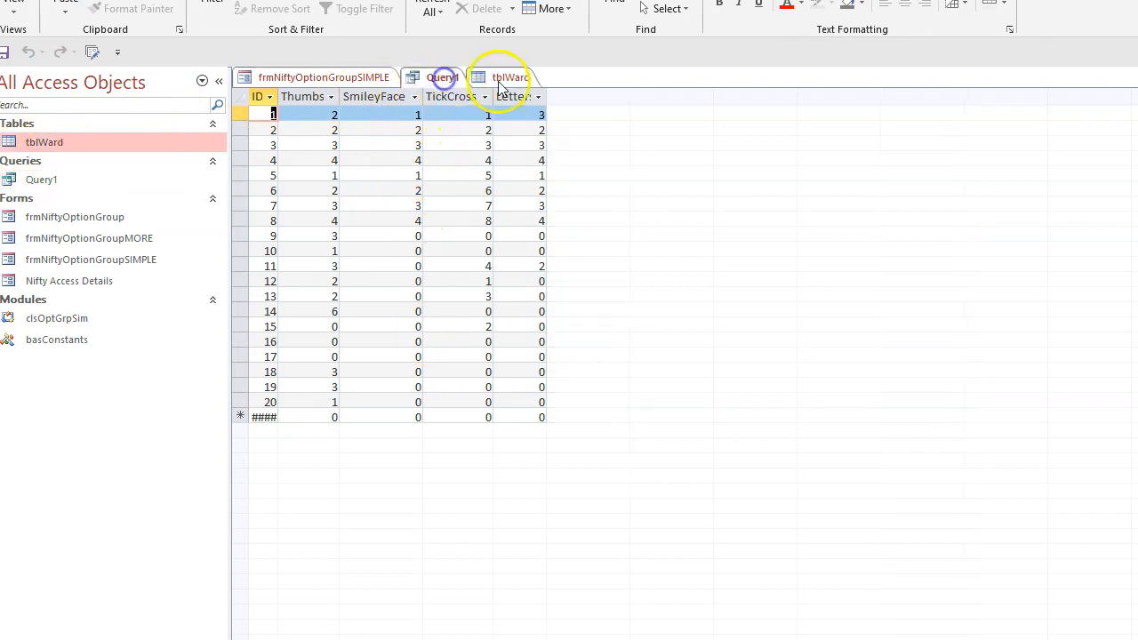
{"action": "left_click", "coordinate": [441, 79]}
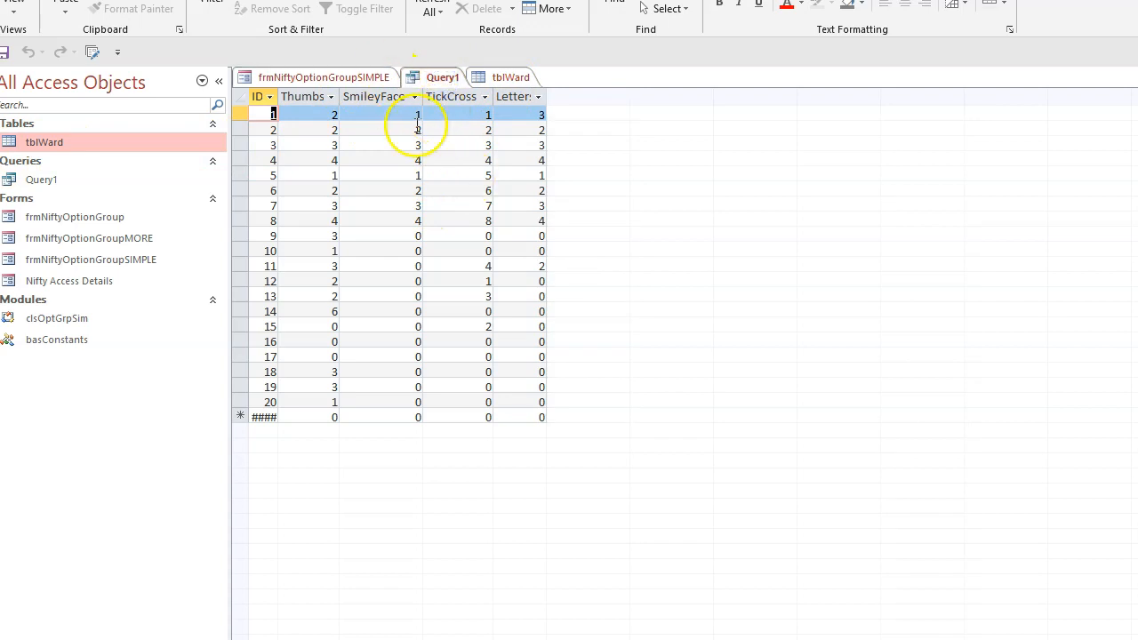
{"action": "mouse_move", "coordinate": [434, 222]}
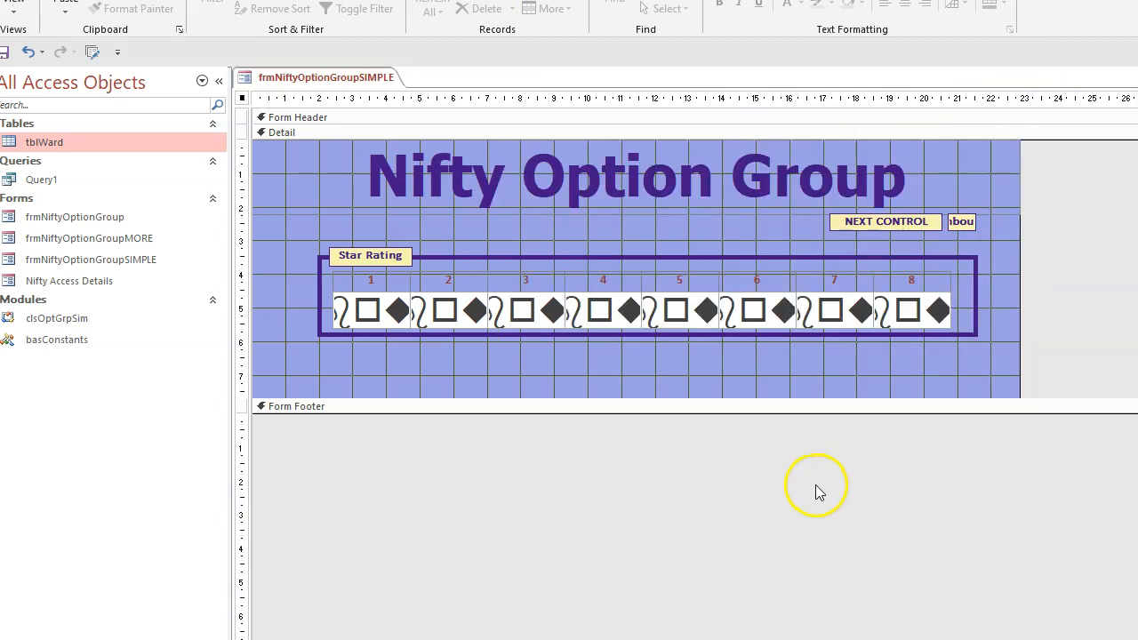
{"action": "mouse_move", "coordinate": [750, 500]}
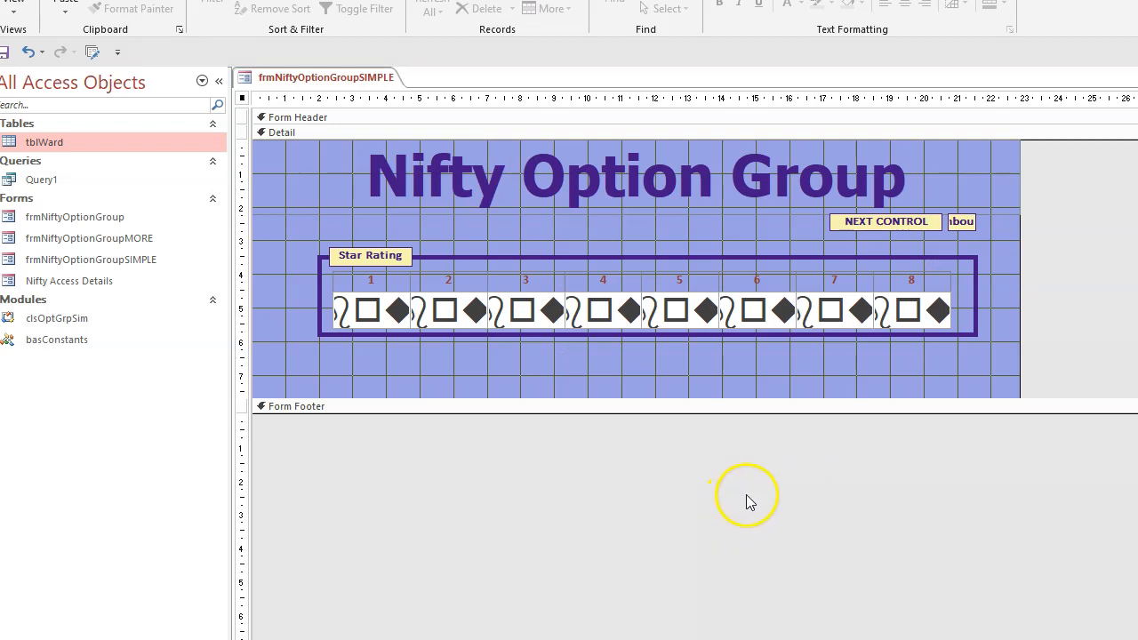